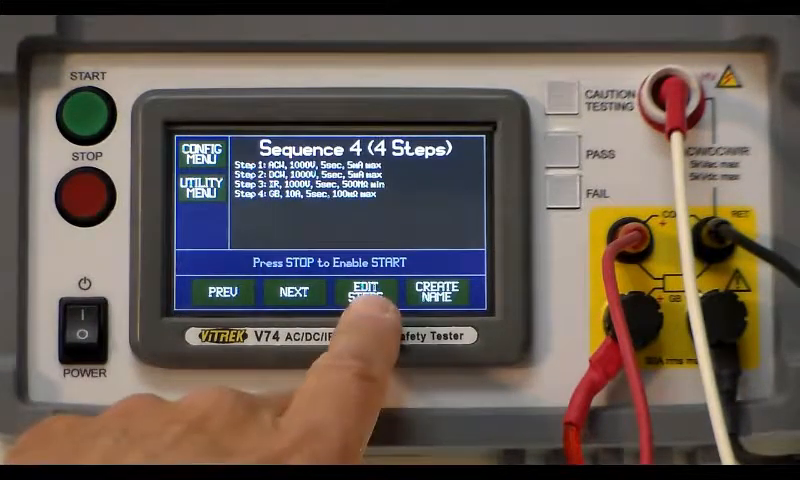
# - Bring up Step 1 of 4 (ACW, 1000V, 5s dwell, 5mA limit) in the step editor
pyautogui.click(360, 296)
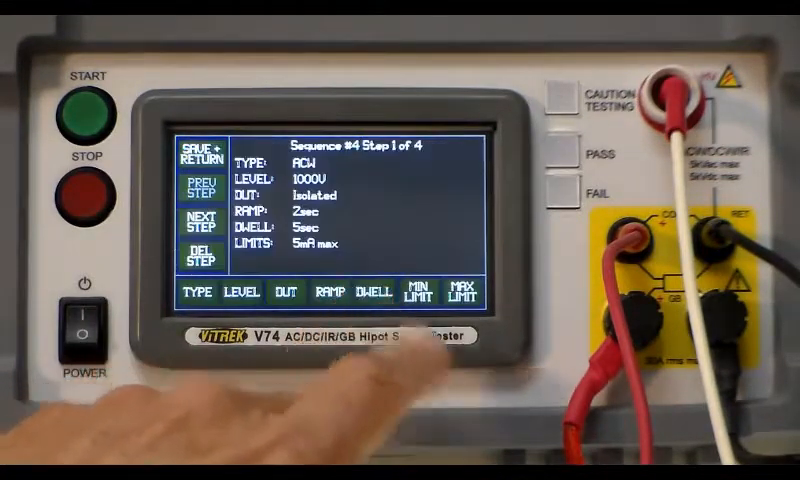
pyautogui.click(196, 292)
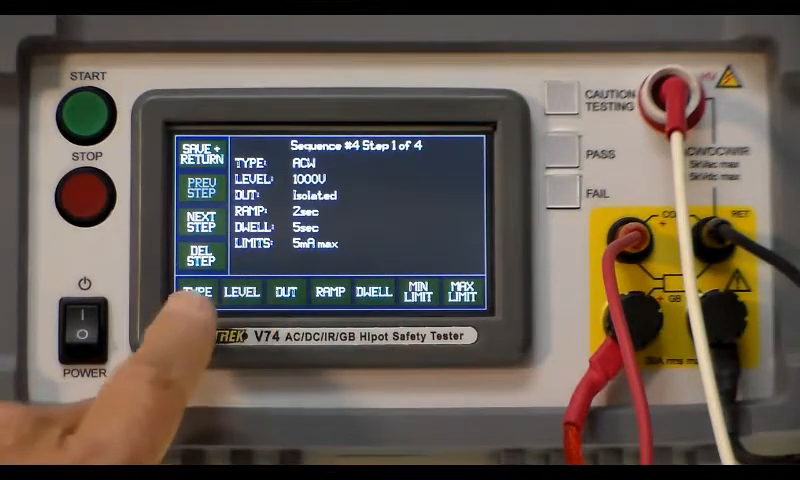
pyautogui.click(196, 292)
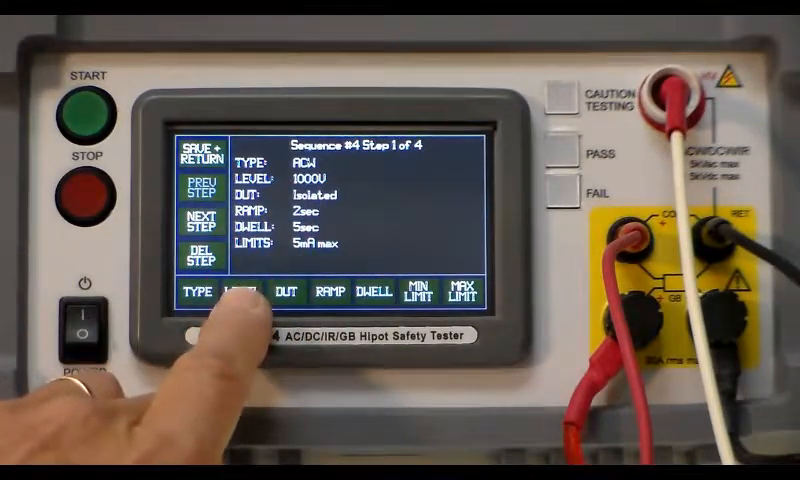
pyautogui.click(240, 292)
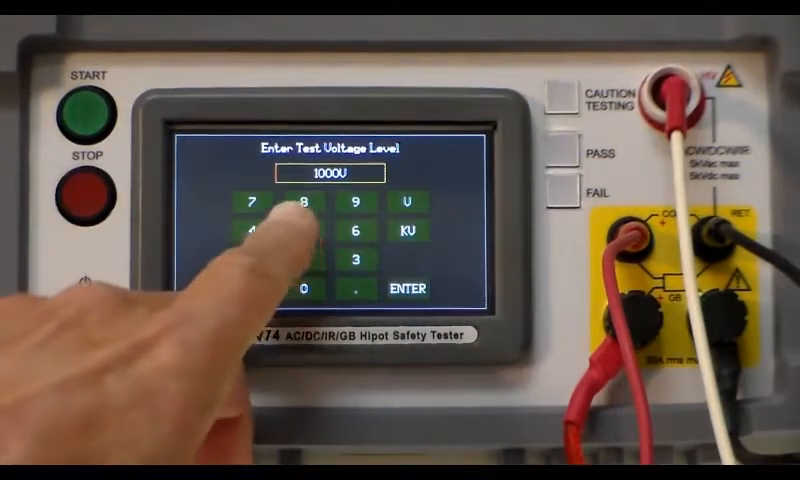
pyautogui.click(406, 288)
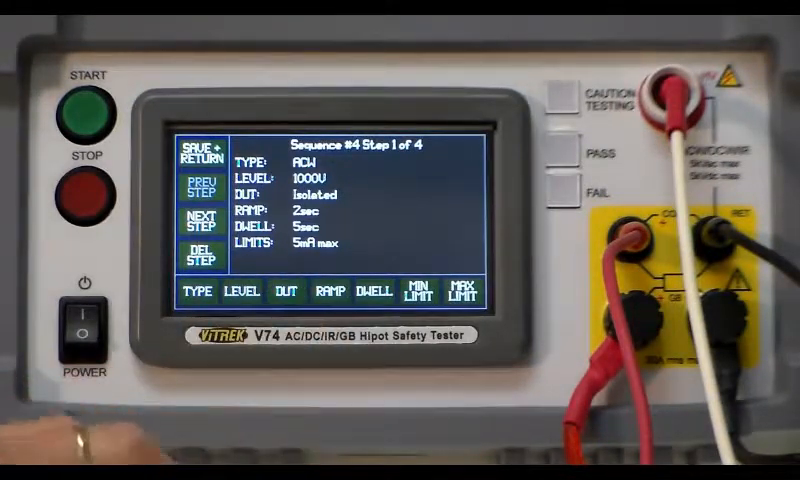
pyautogui.click(268, 292)
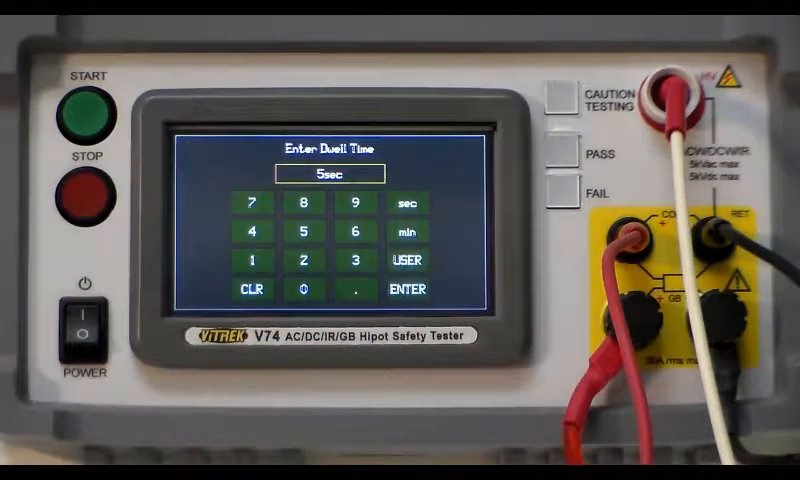
pyautogui.click(404, 288)
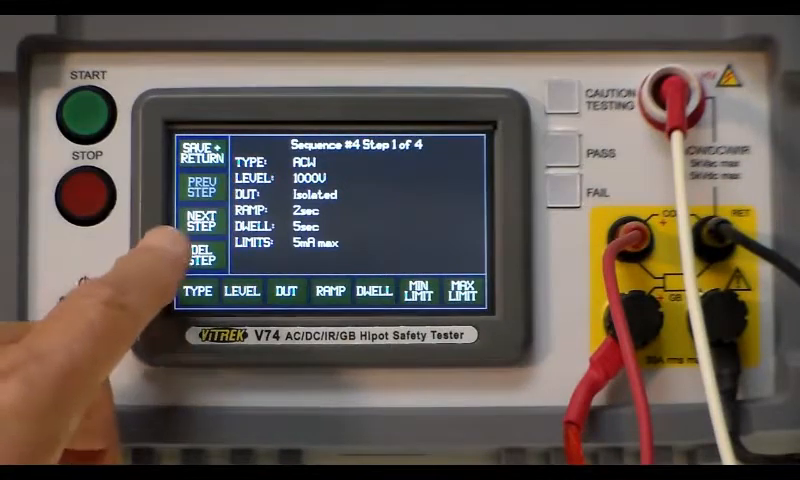
# - Advance through the DCW step to Step 3, the 1000V IR test with 500MΩ minimum
pyautogui.click(206, 224)
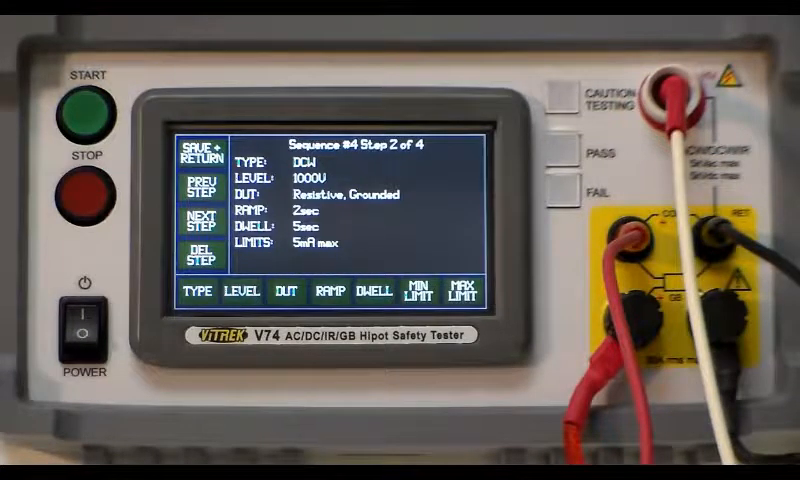
pyautogui.click(200, 222)
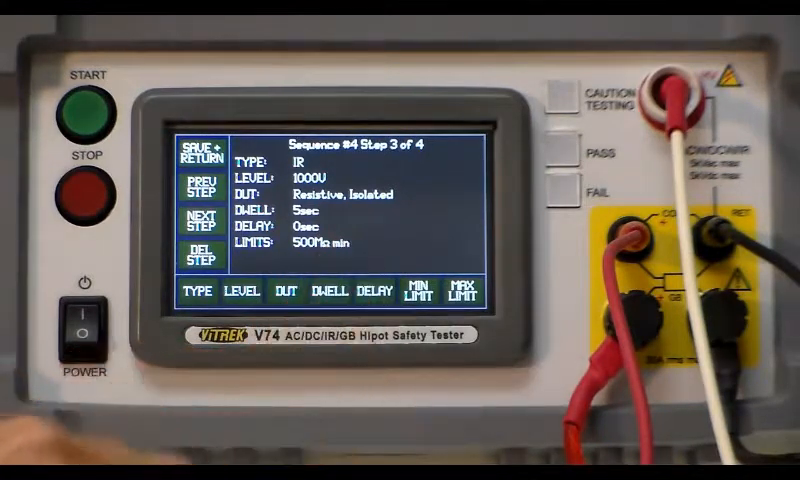
# - Store the steps and return to the Sequence 4 overview of all four steps
pyautogui.click(202, 226)
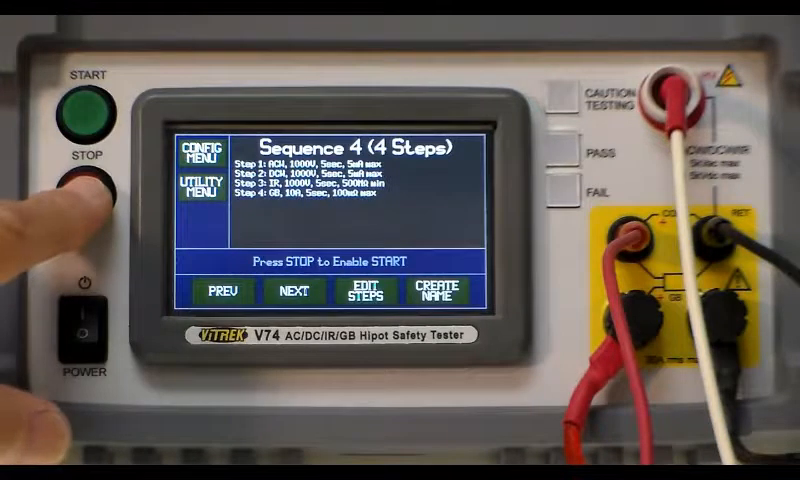
# - Enable START via STOP and launch Sequence 4, ramping the DCW step
pyautogui.click(84, 180)
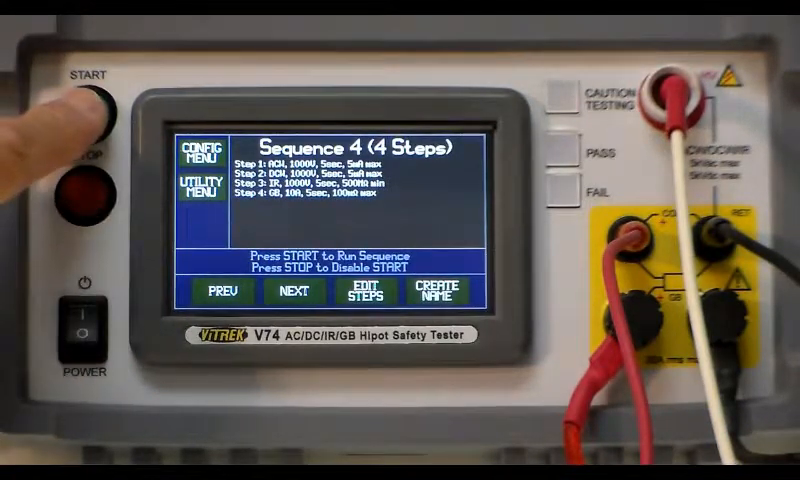
pyautogui.click(96, 104)
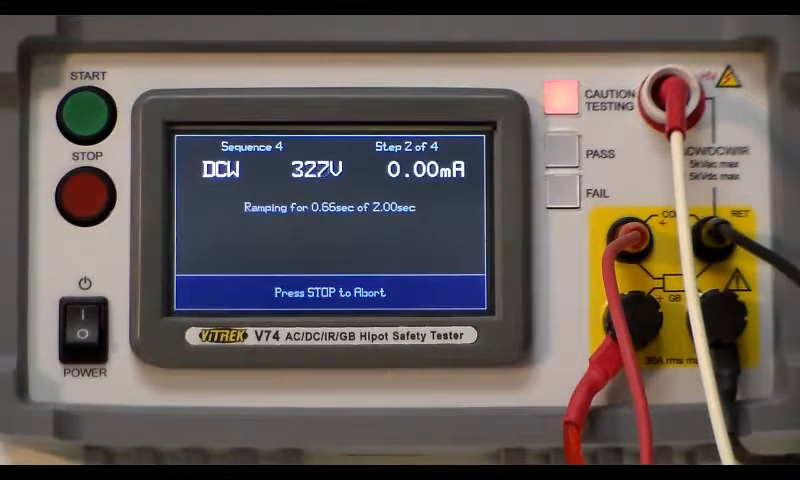